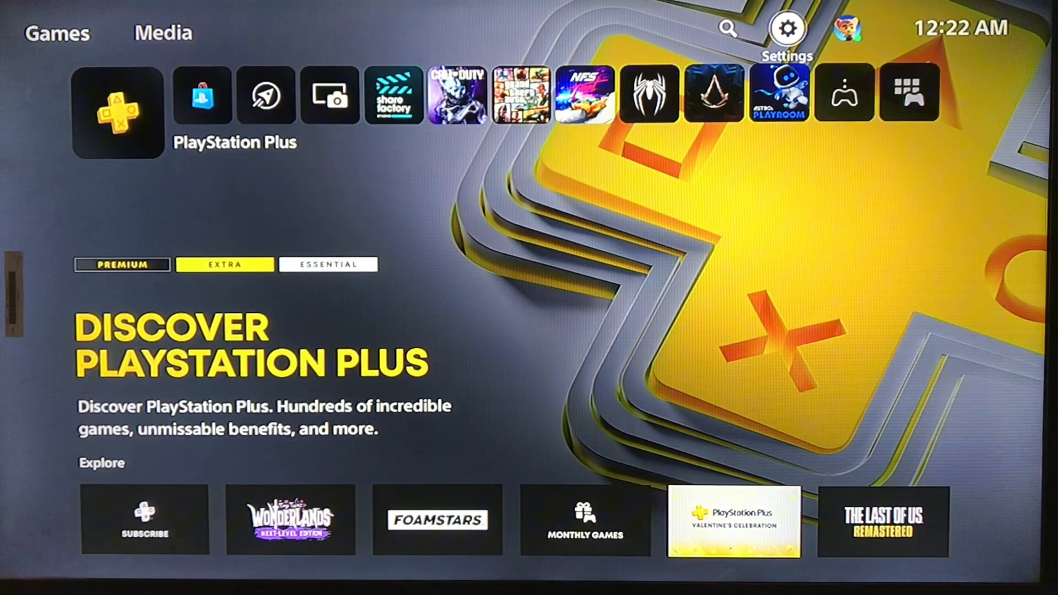
- Leave PlayStation Plus for the Games home and open the Settings gear
left_click(201, 94)
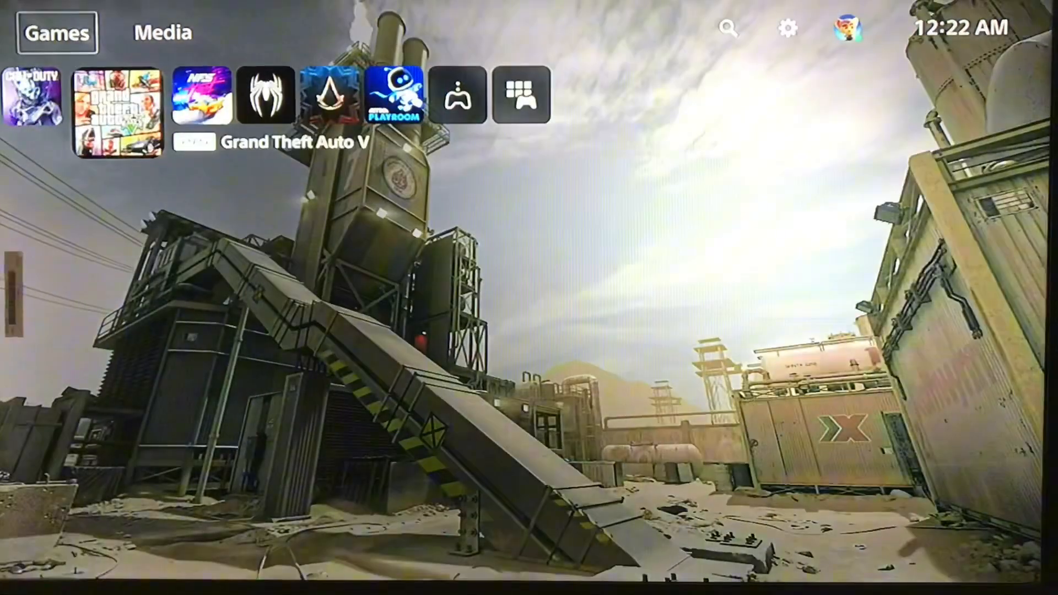
left_click(787, 30)
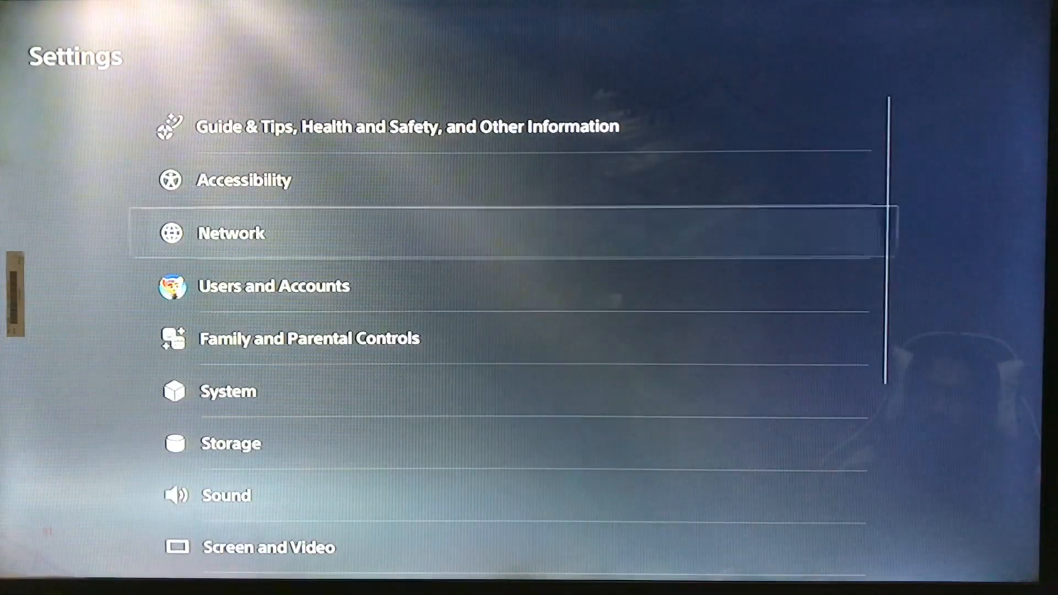
- Go to Network > Settings > Set Up Internet Connection and choose Use Wi-Fi
left_click(231, 233)
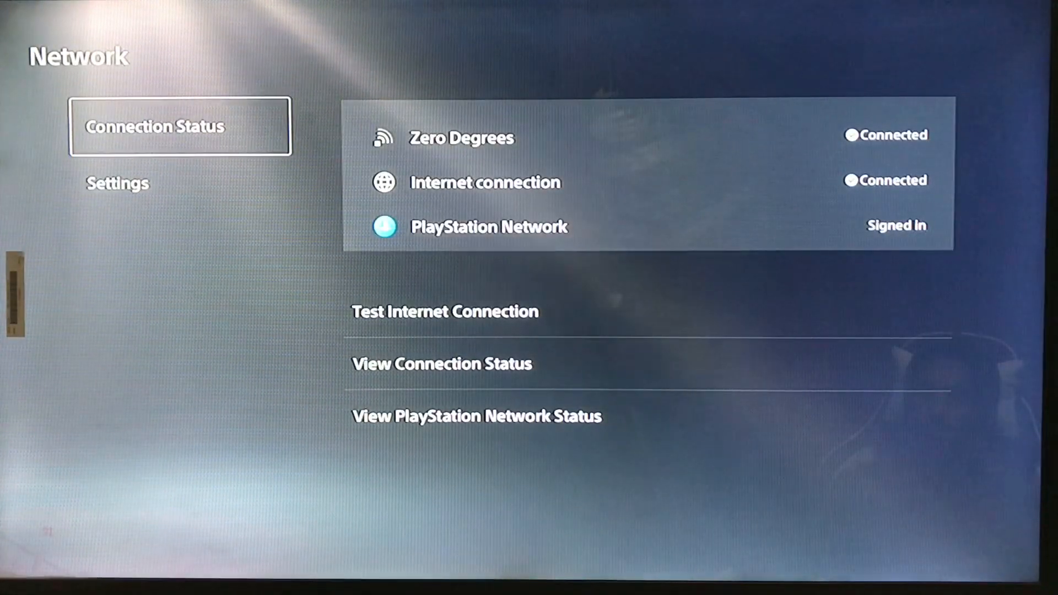
left_click(117, 183)
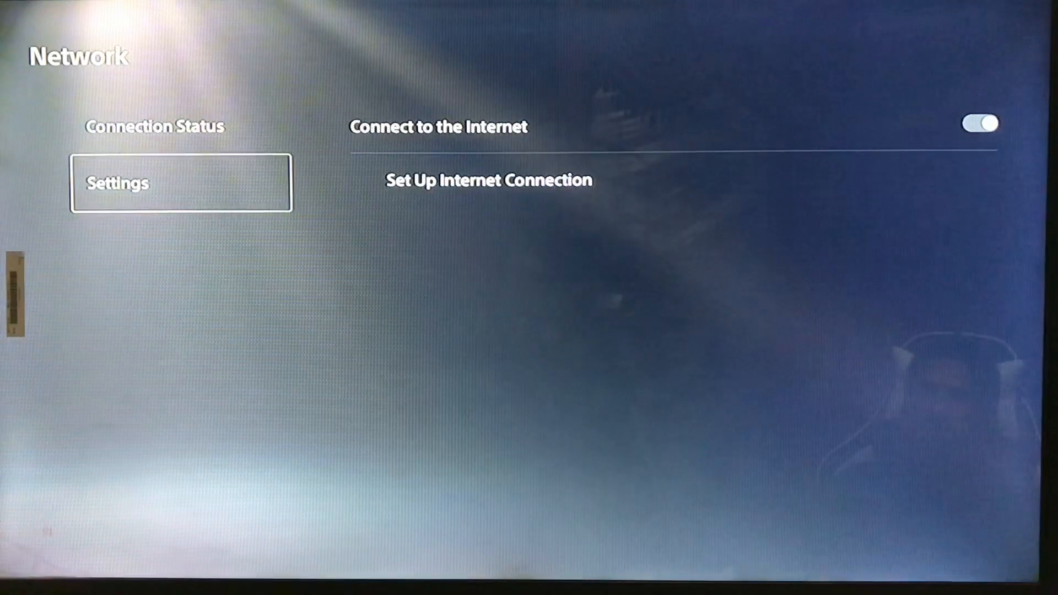
left_click(489, 180)
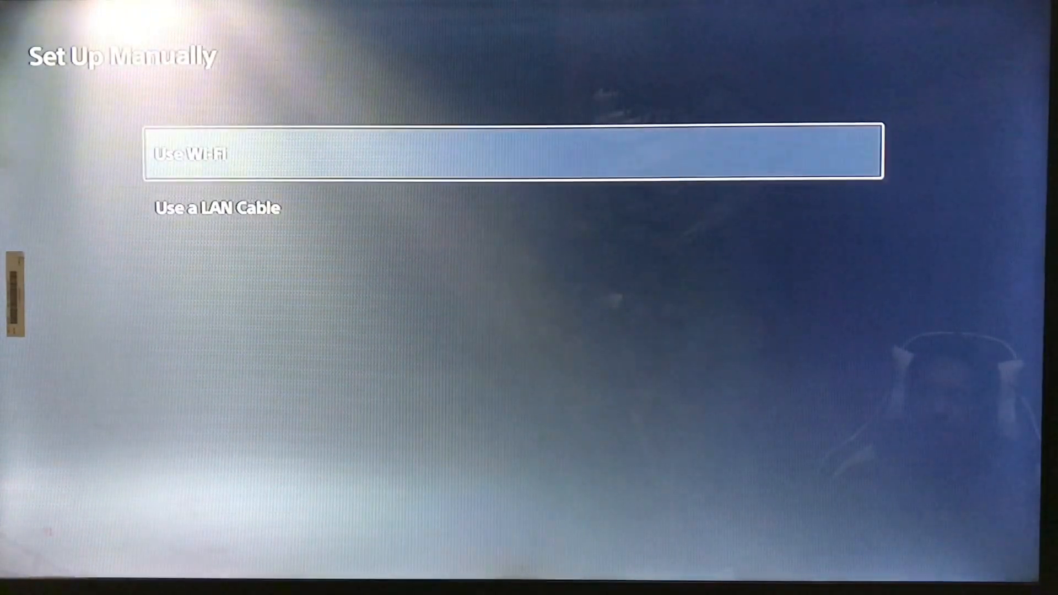
left_click(216, 207)
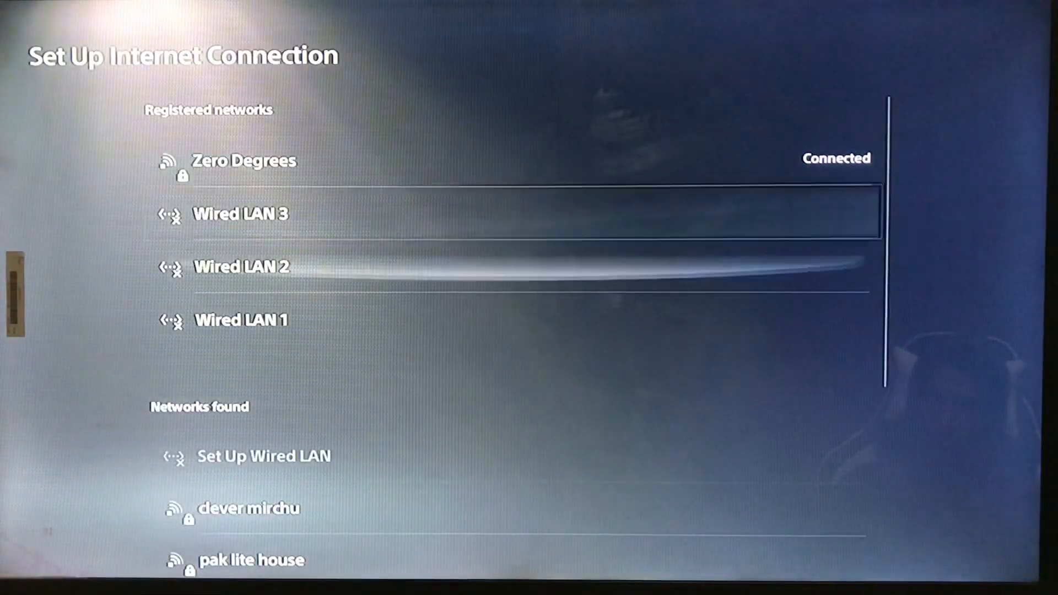
- Highlight Zero Degrees under Registered networks and open its options menu
scroll("down", 3)
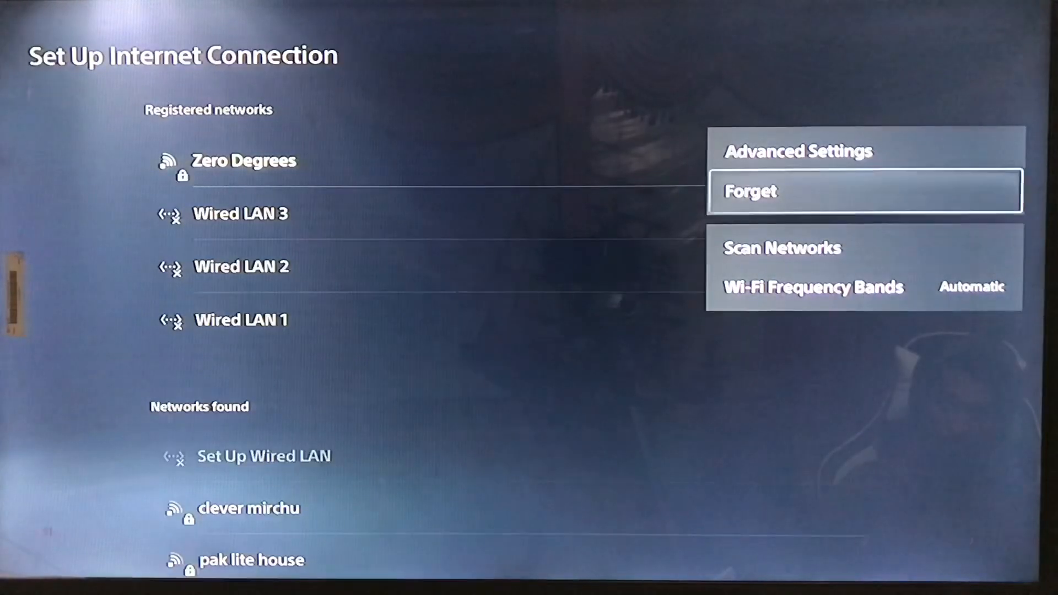
- Review Zero Degrees' manual DNS (8.8.8.8 / 1.1.1.1), then open Connection Status
left_click(796, 151)
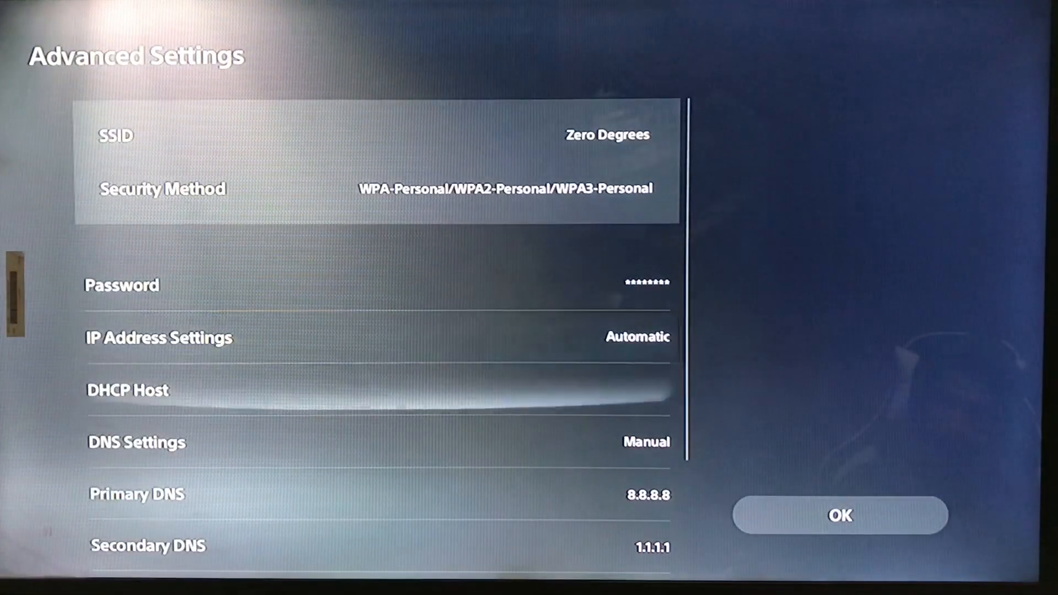
scroll("down", 3)
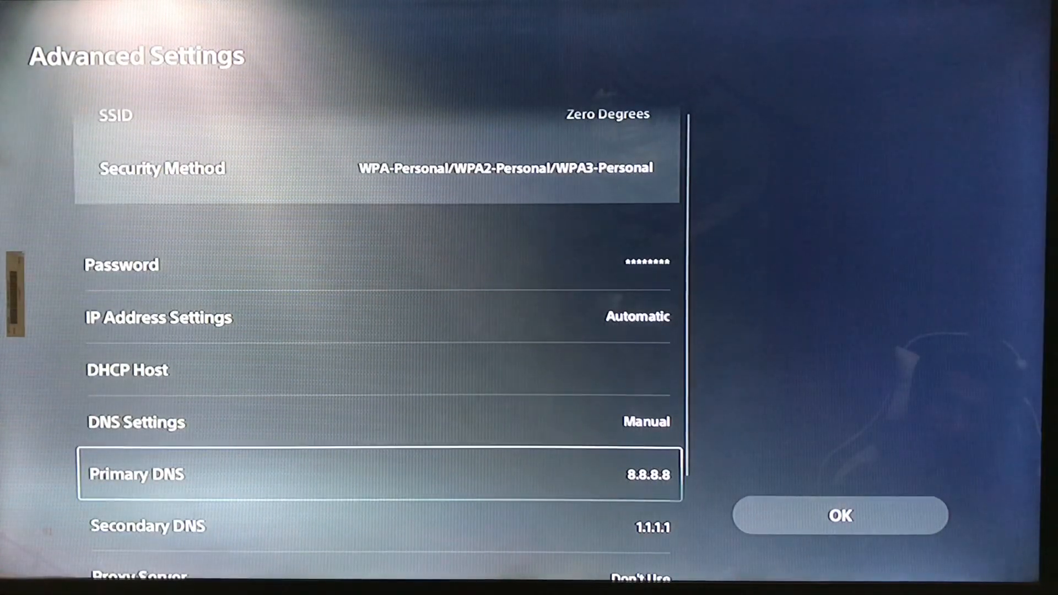
scroll("down", 3)
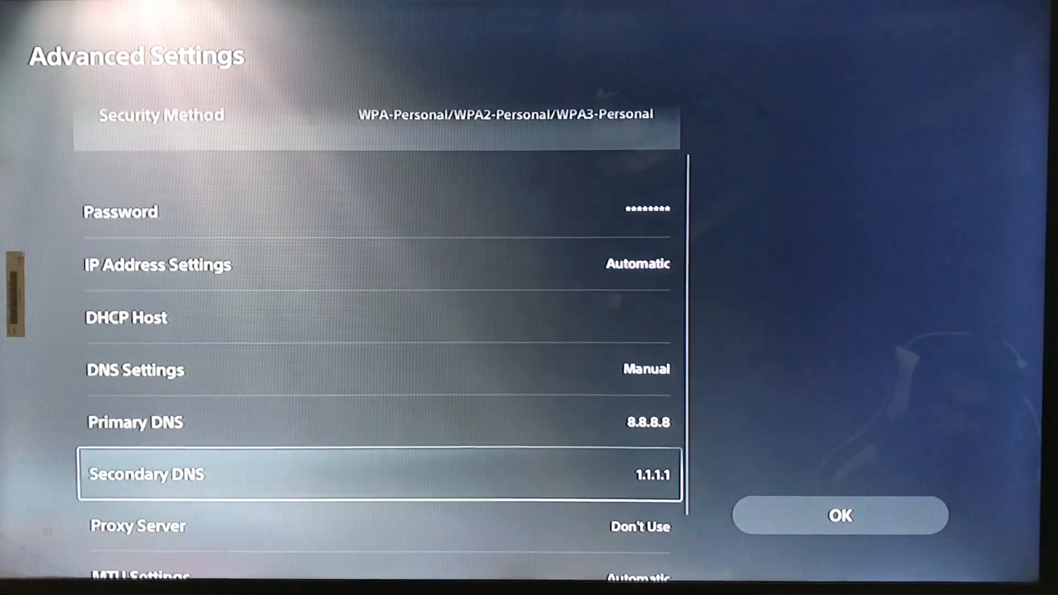
scroll("down", 3)
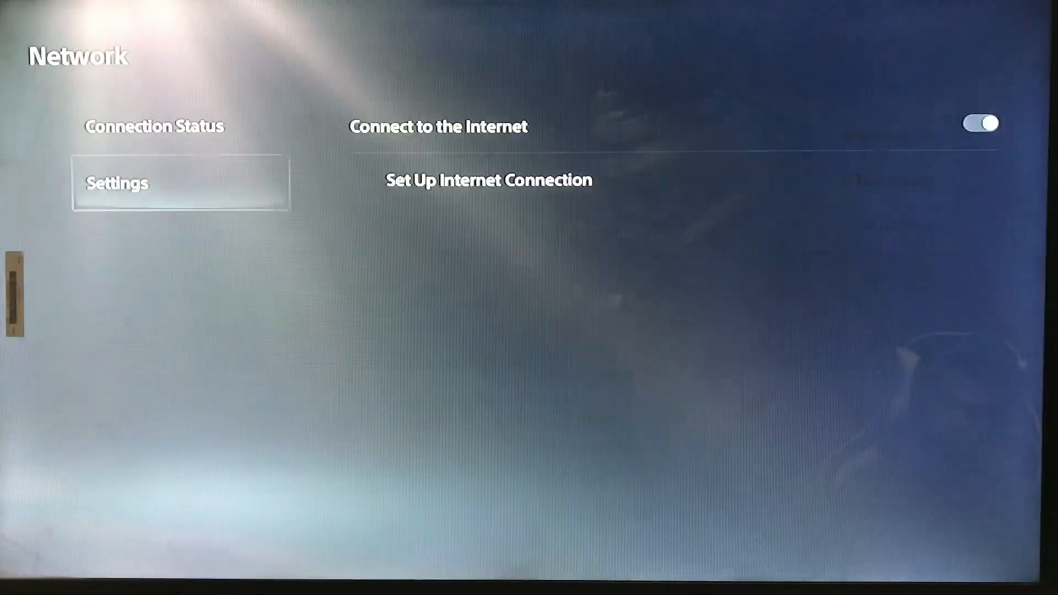
left_click(154, 126)
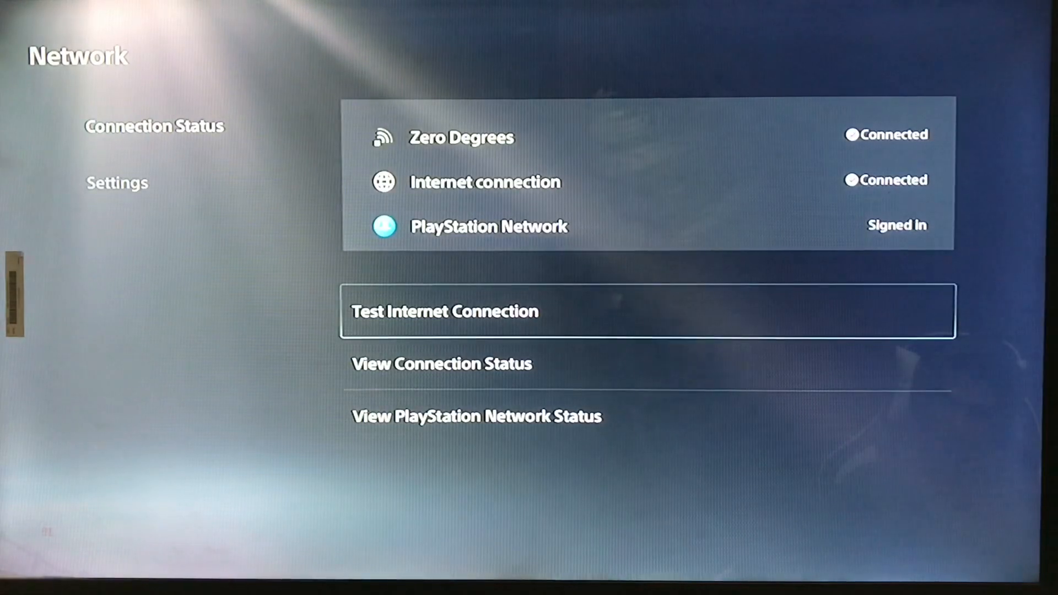